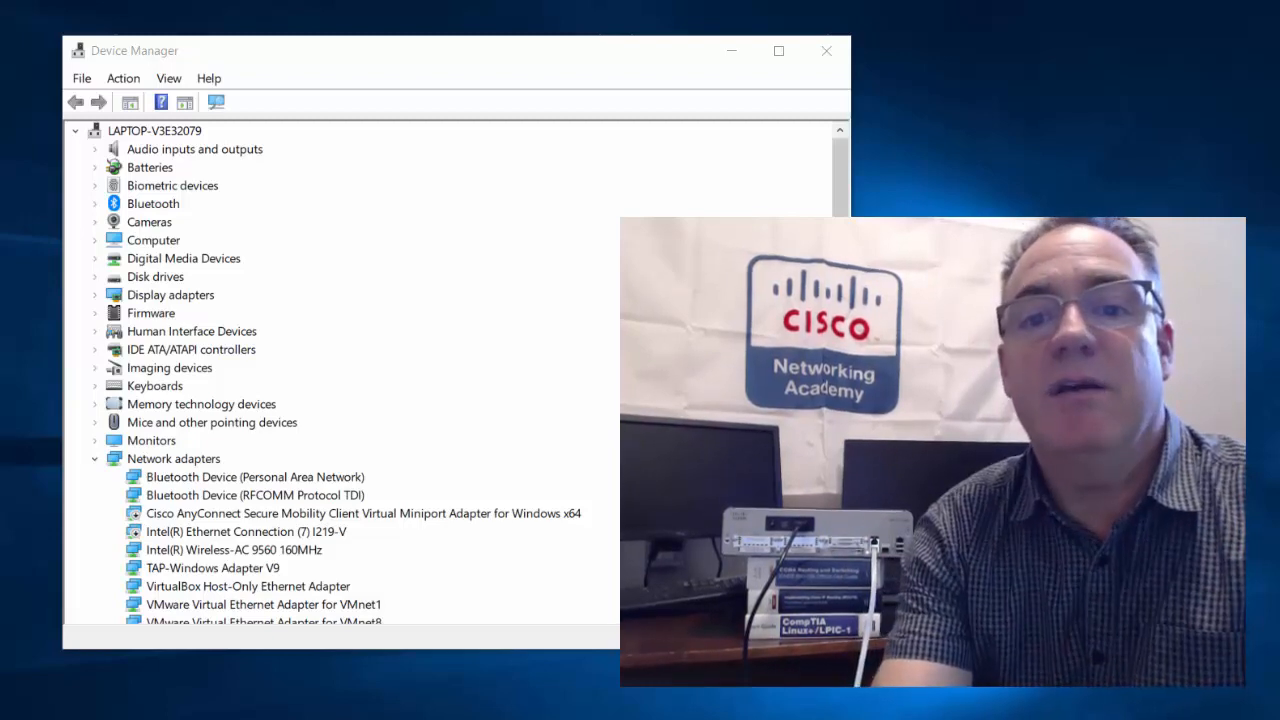
- Collapse Network adapters to reveal the COM1 USB-to-serial port, then search Start for putty
{"action": "scroll", "scroll_direction": "down", "scroll_amount": 3}
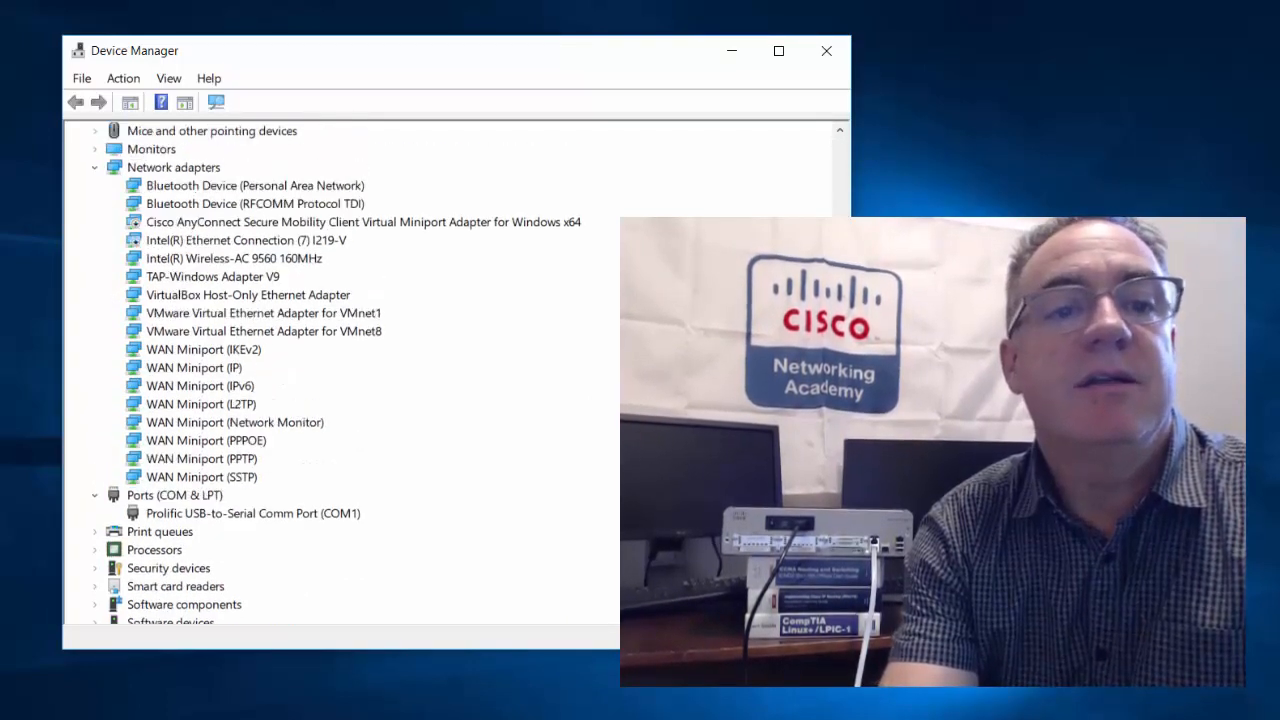
{"action": "left_click", "coordinate": [95, 167]}
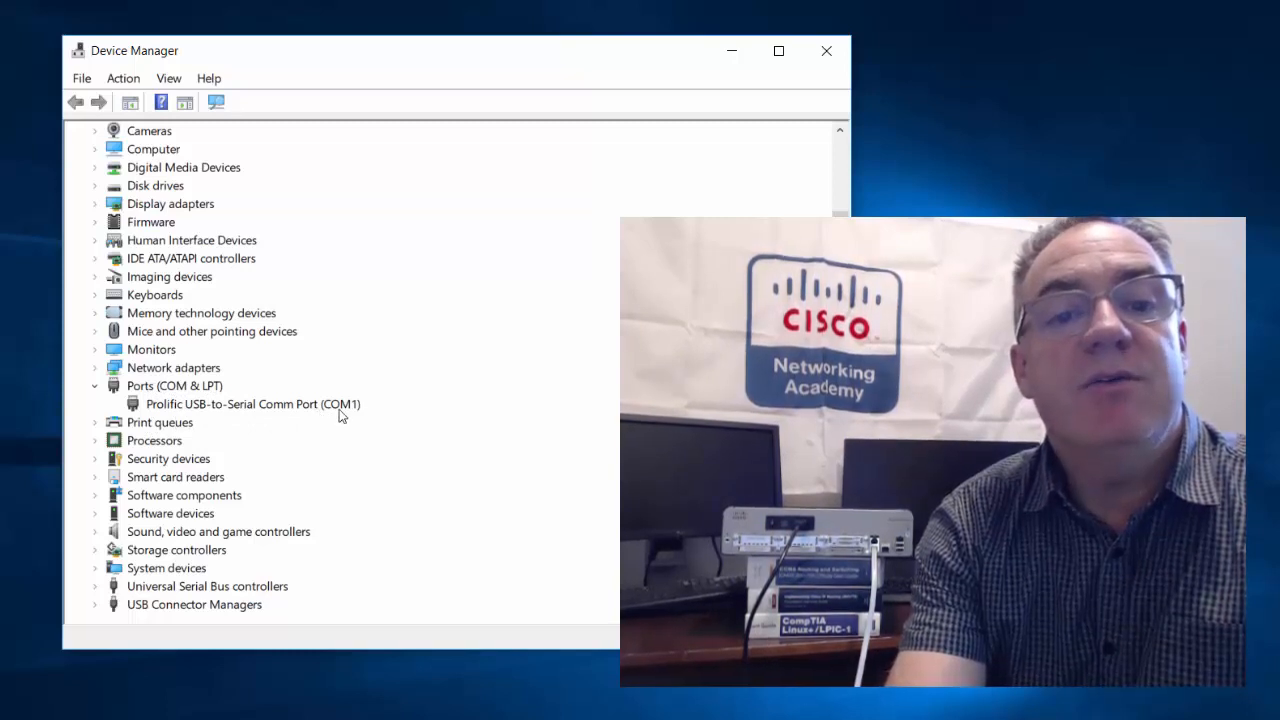
{"action": "mouse_move", "coordinate": [310, 415]}
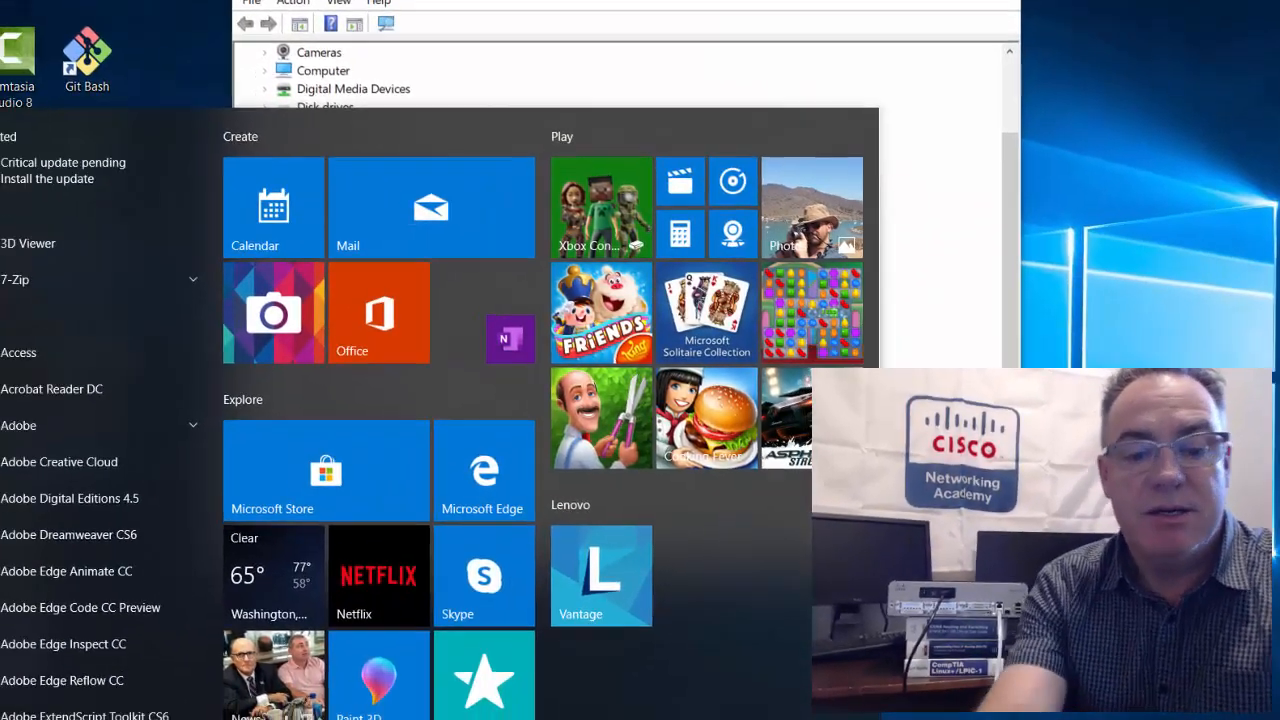
{"action": "type", "text": "putty"}
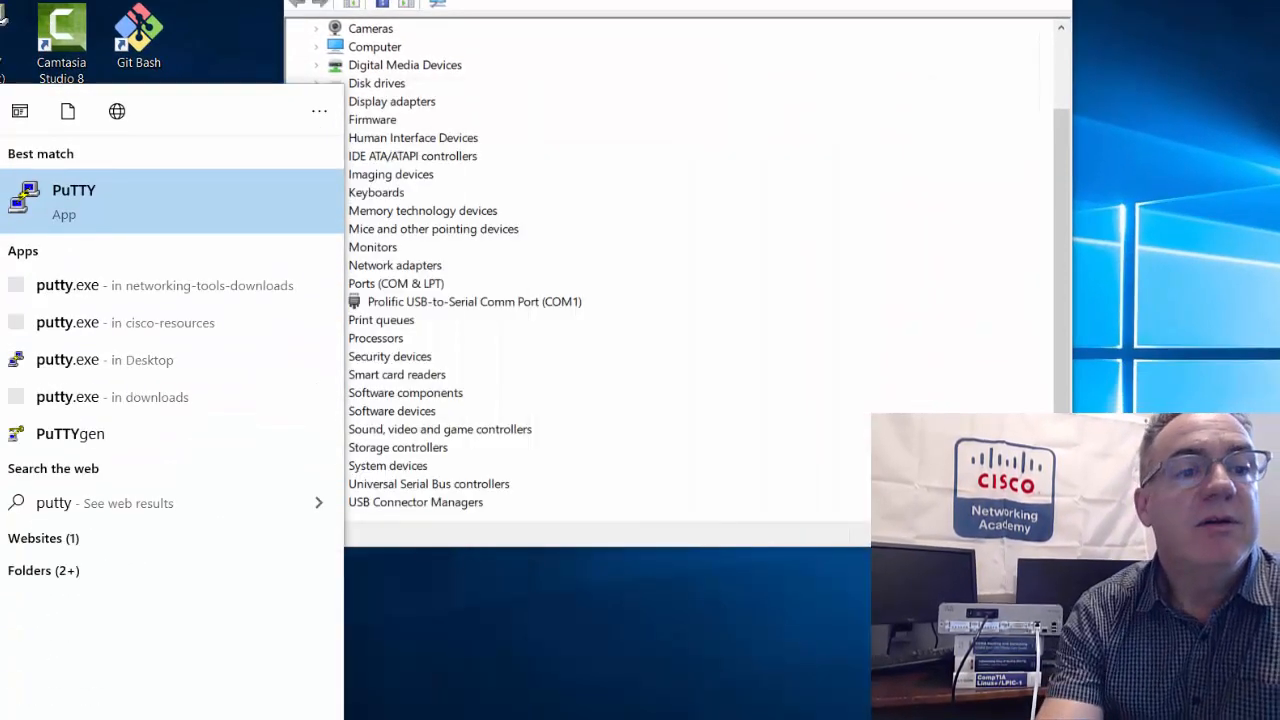
- Launch PuTTY, move its configuration window, and choose the Serial connection type
{"action": "left_click", "coordinate": [73, 197]}
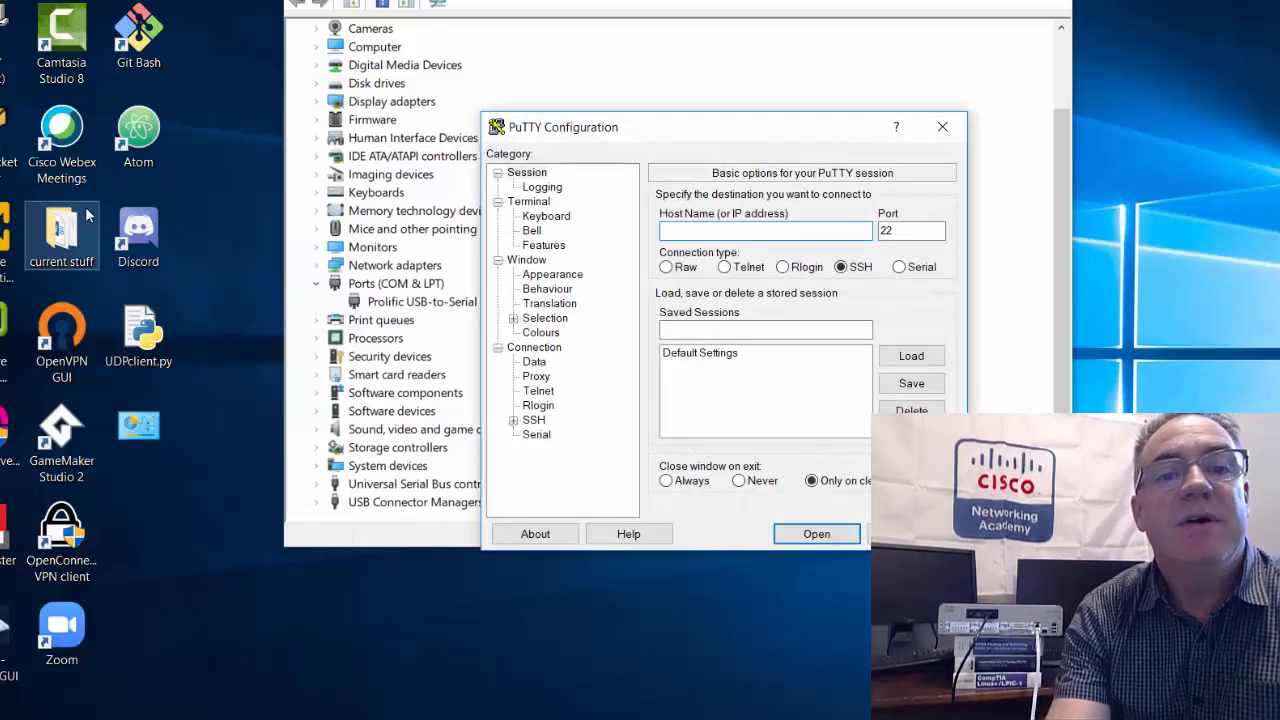
{"action": "left_click_drag", "start_coordinate": [563, 127], "coordinate": [674, 81]}
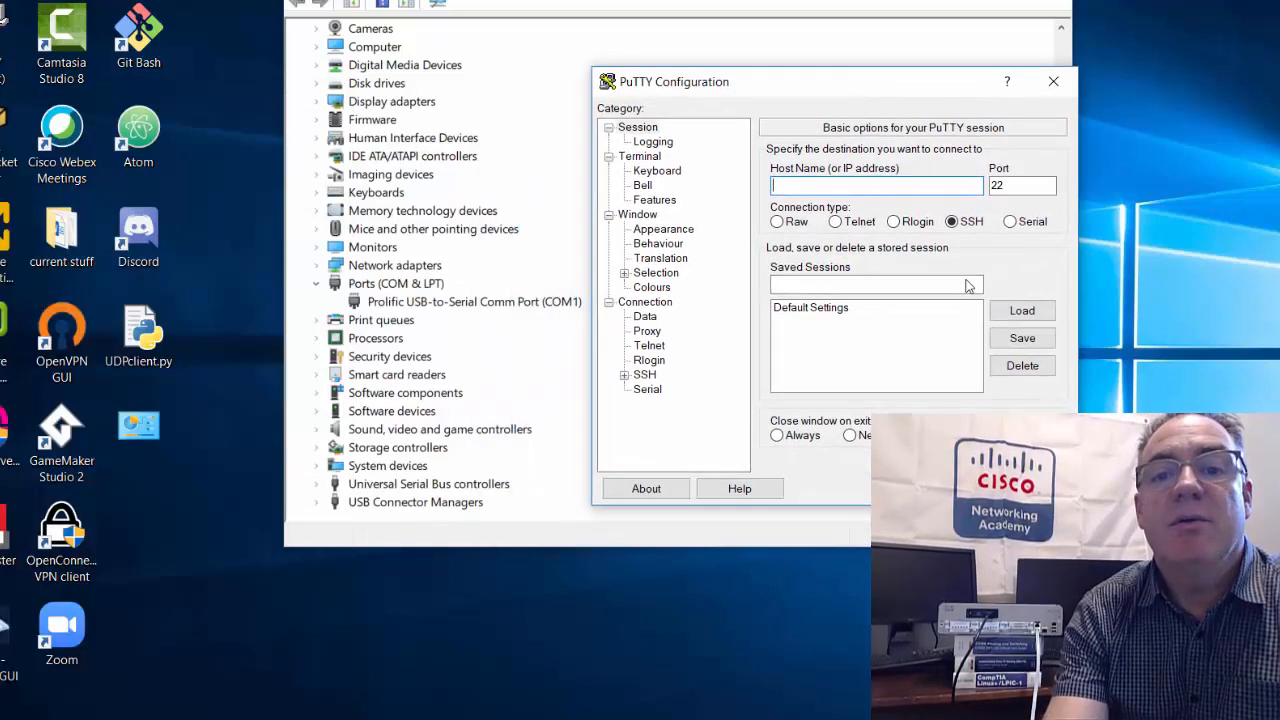
{"action": "left_click", "coordinate": [1010, 221]}
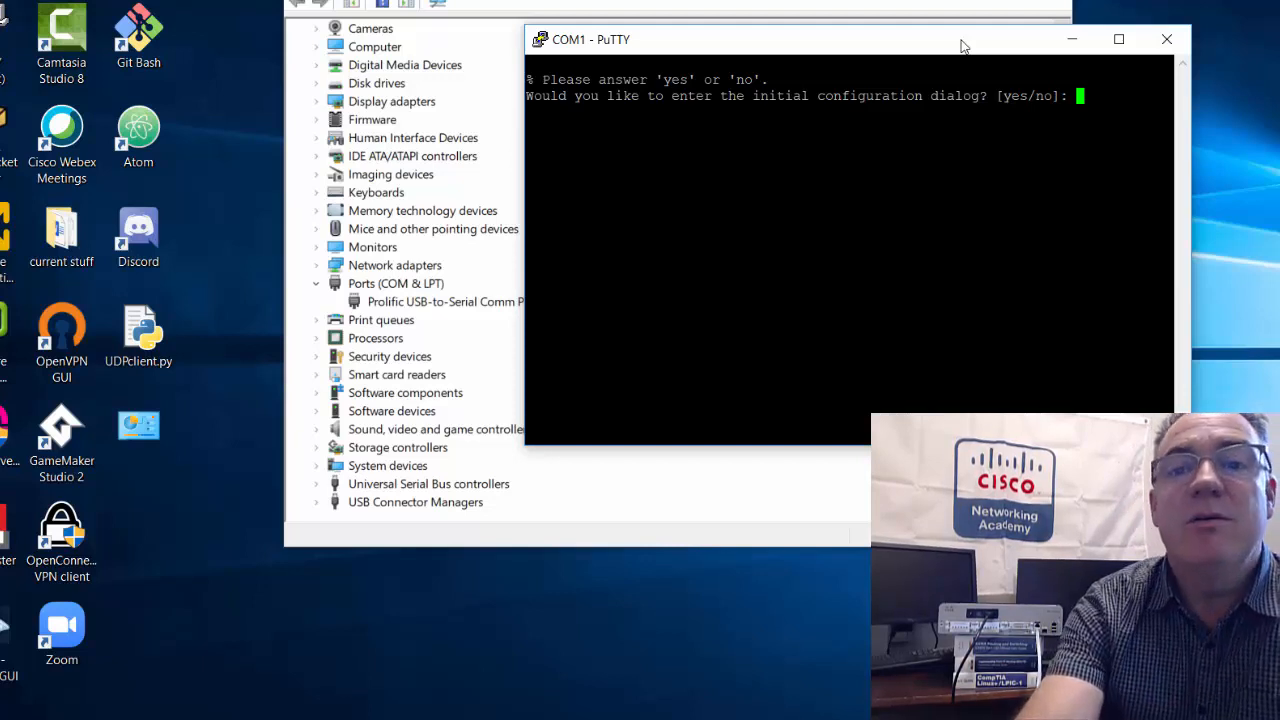
- Answer 'no' to the initial configuration dialog and send blank lines until Router> appears
{"action": "type", "text": "no"}
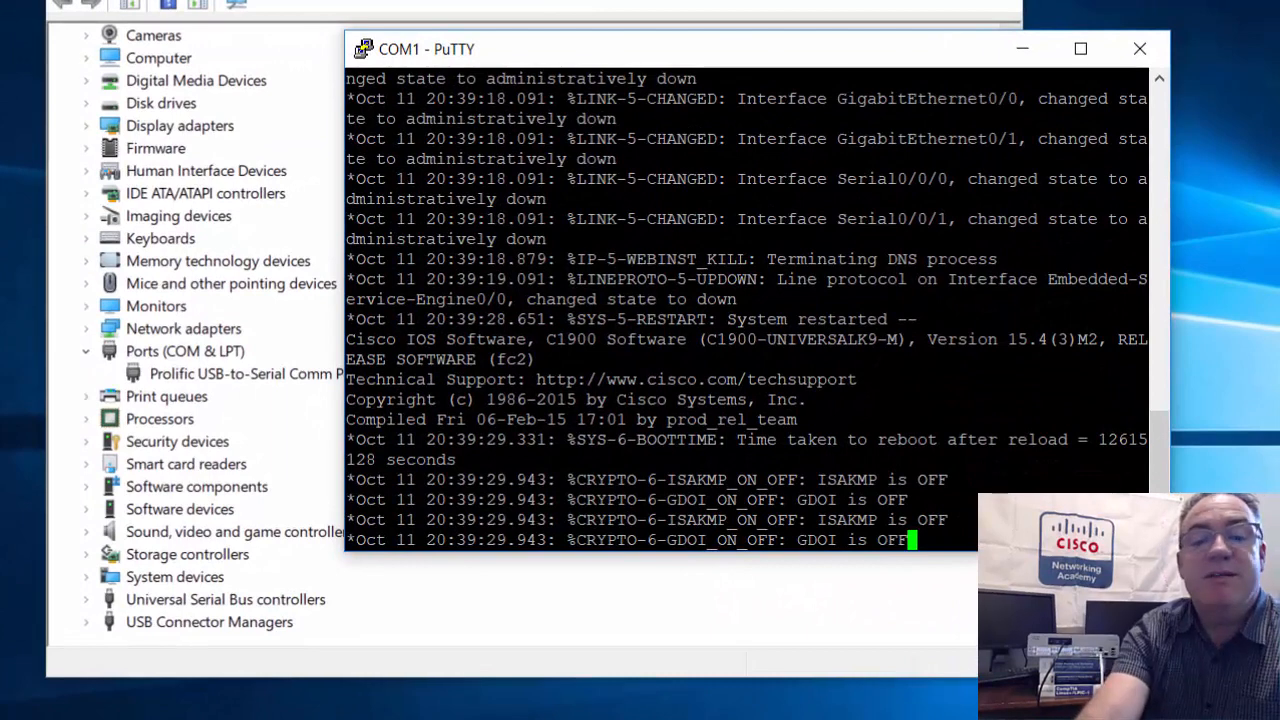
{"action": "key", "text": "Enter"}
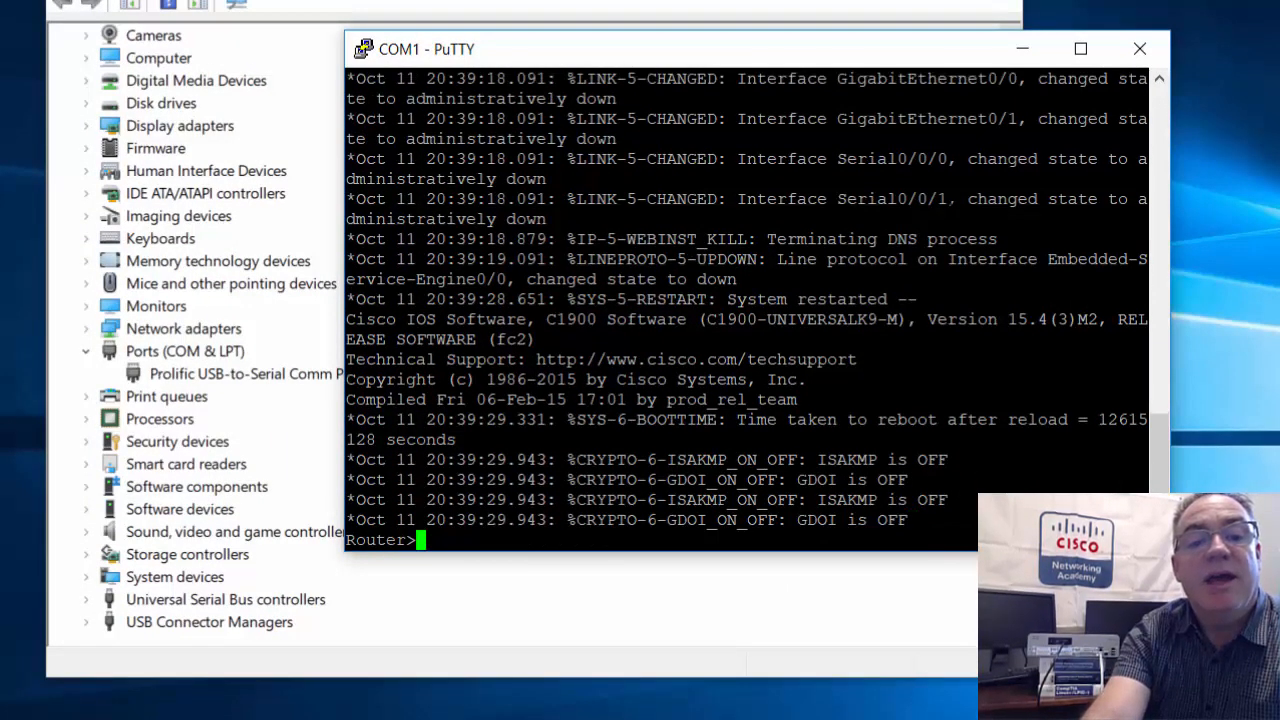
{"action": "key", "text": "enter"}
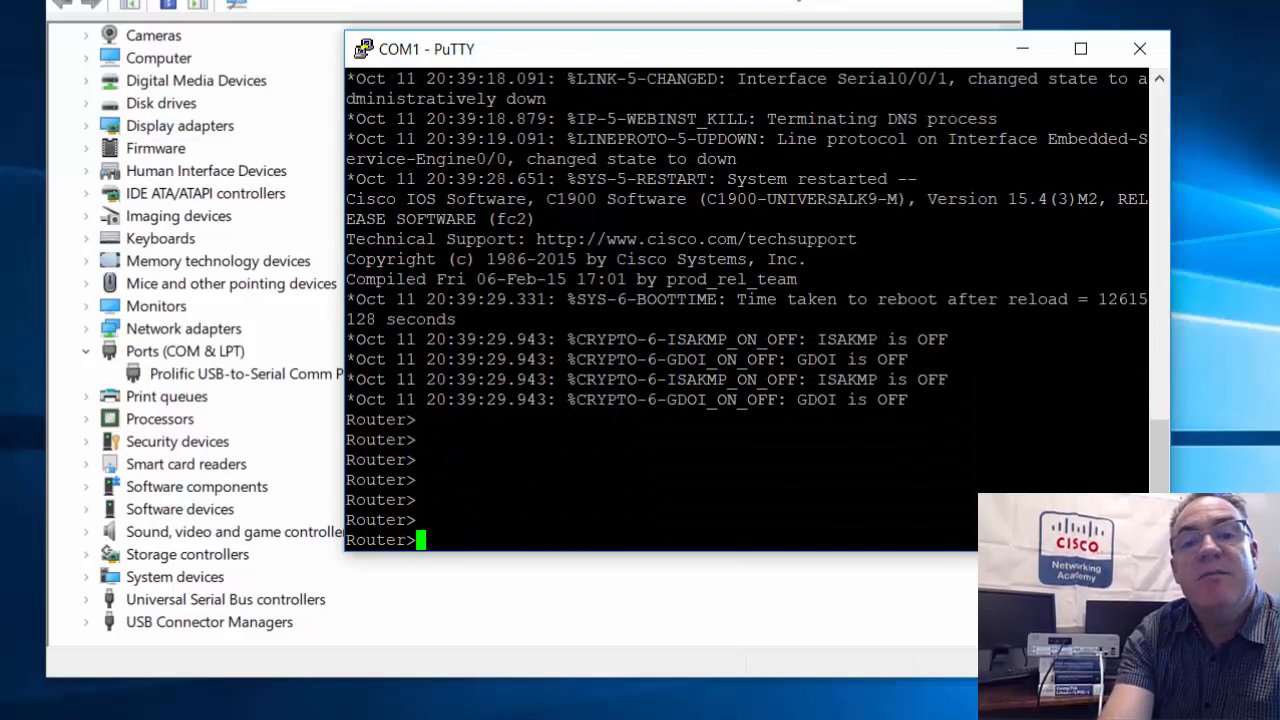